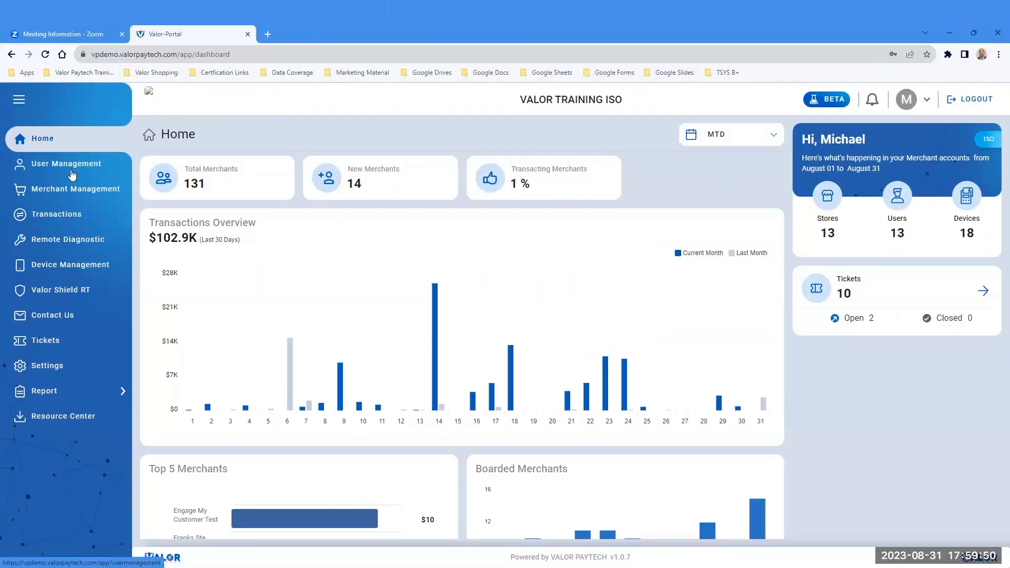
Step: Go to User Management and reveal the Add New choices (Add User, Add Sub ISO)
click(65, 165)
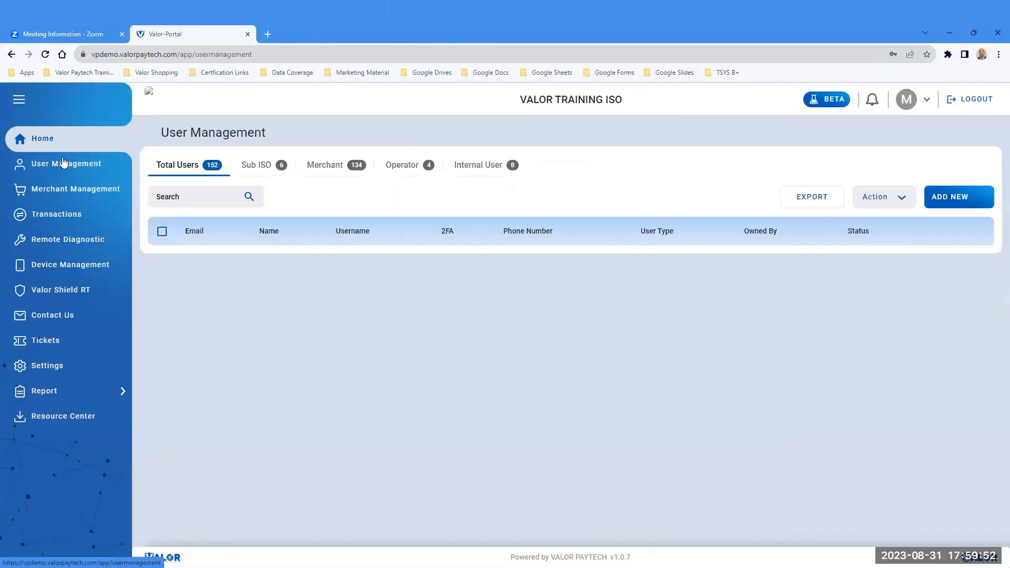
click(66, 163)
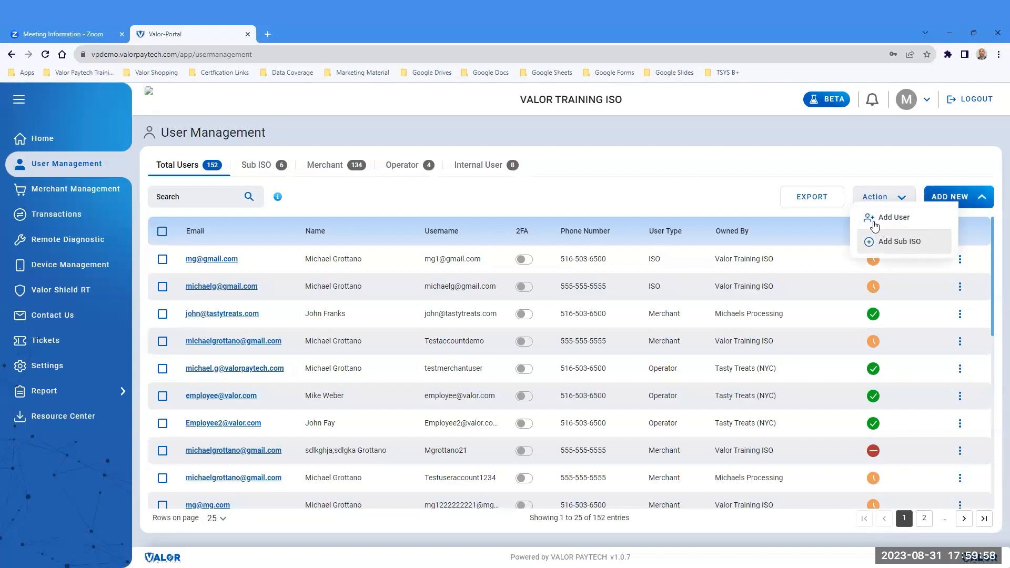
click(893, 216)
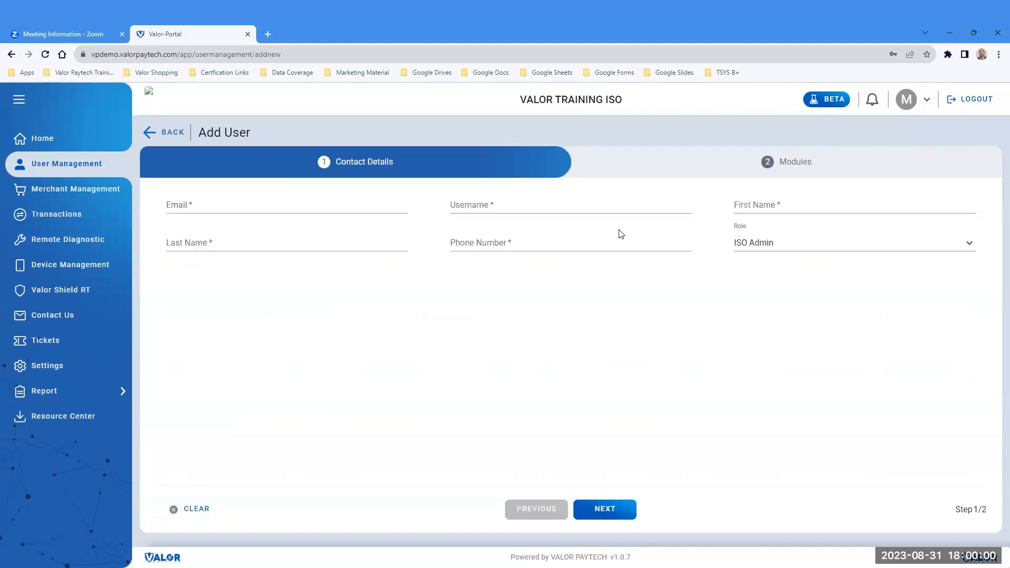
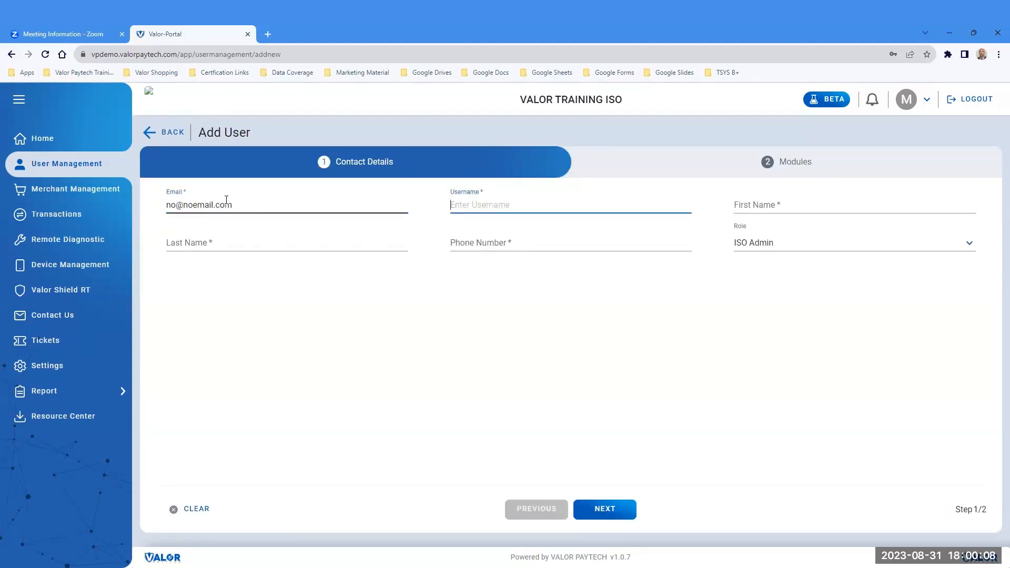
click(603, 509)
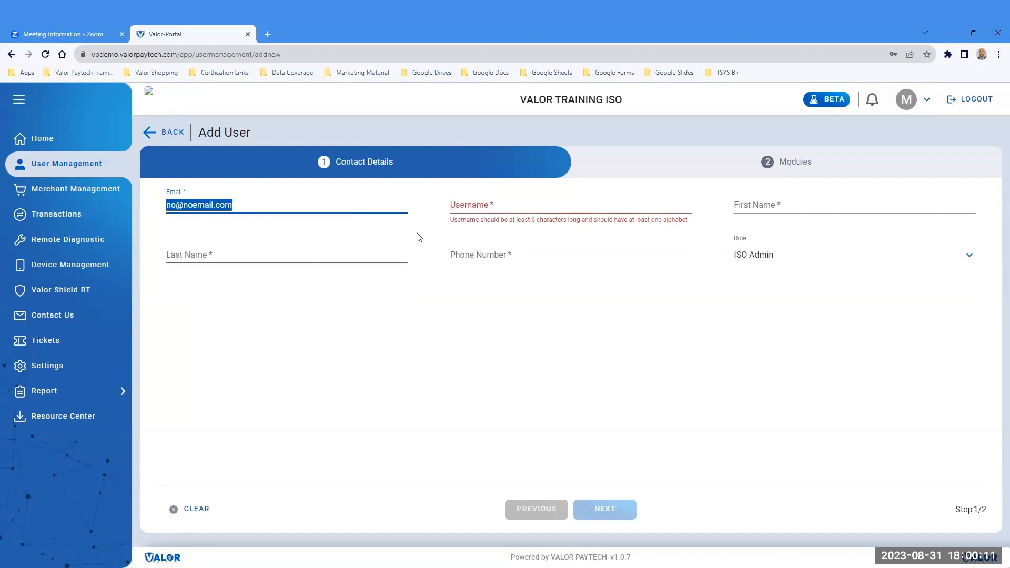
text(no@noemail.com)
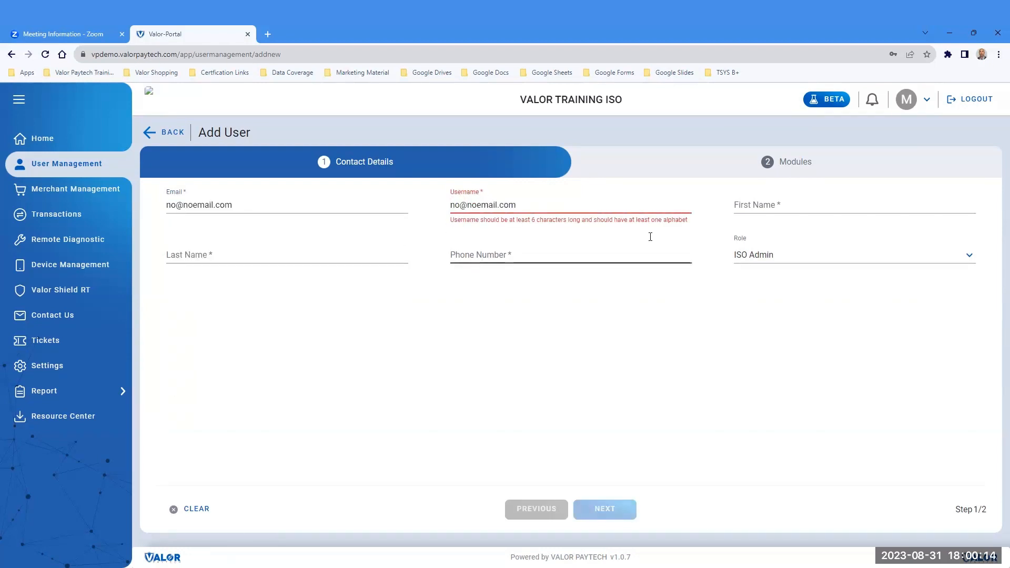
text(Grotta)
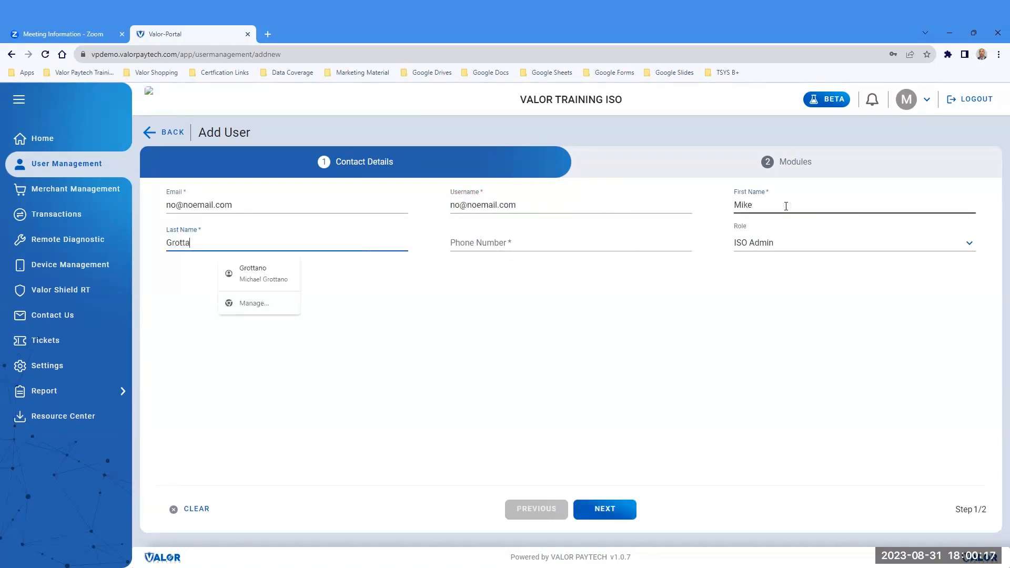
text(555-555-5555)
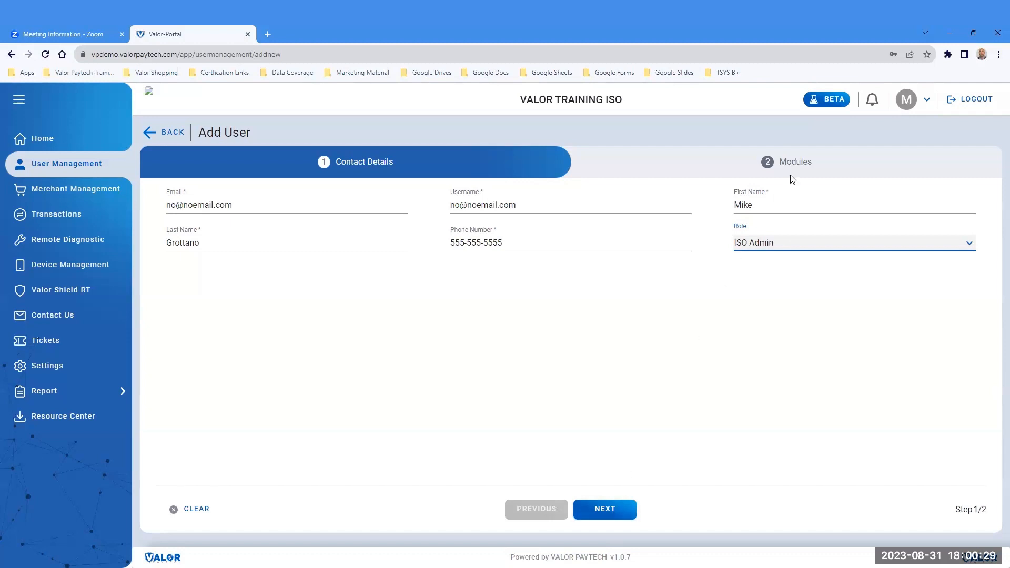
click(604, 509)
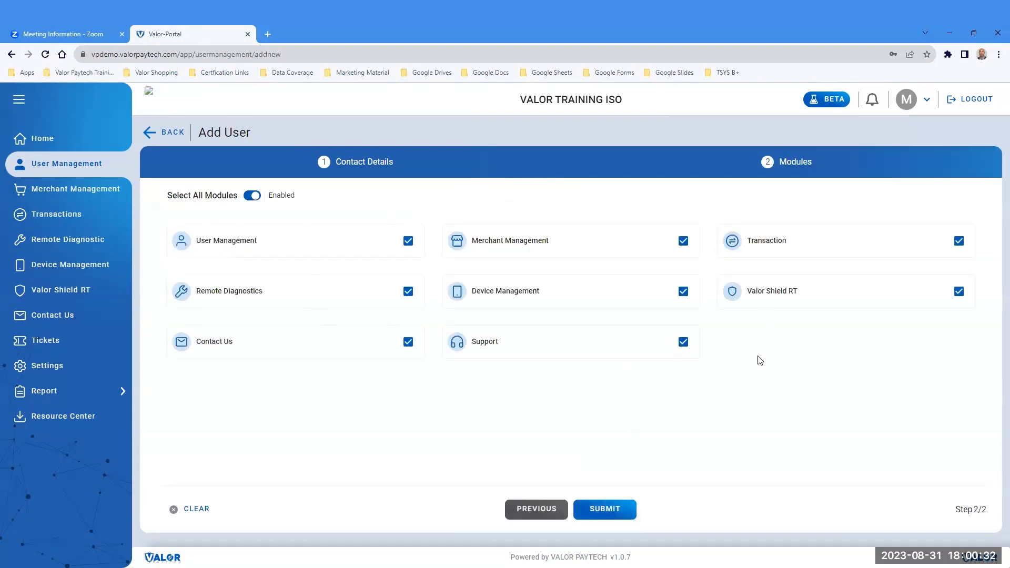
mouse_move(558, 382)
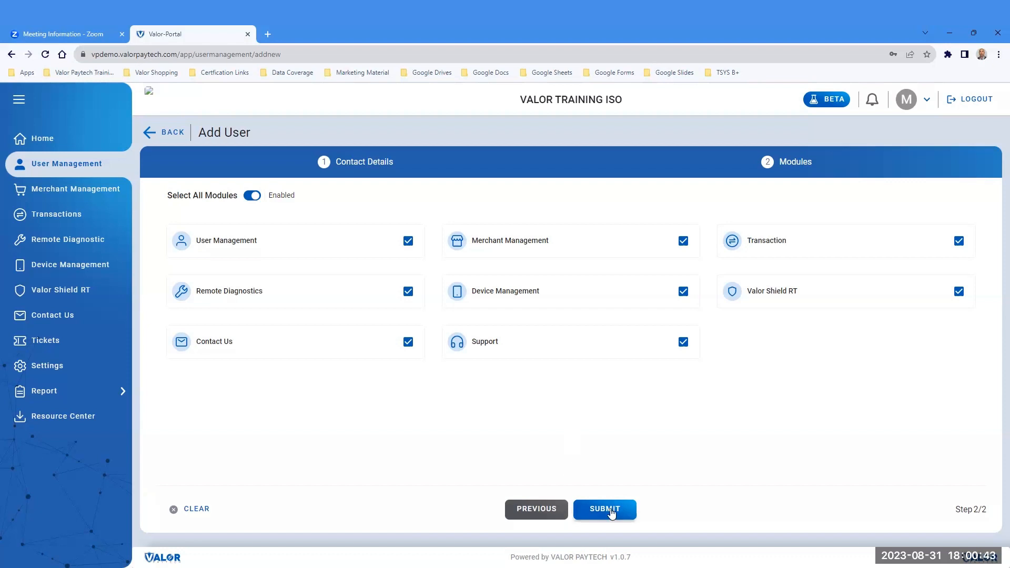
click(604, 509)
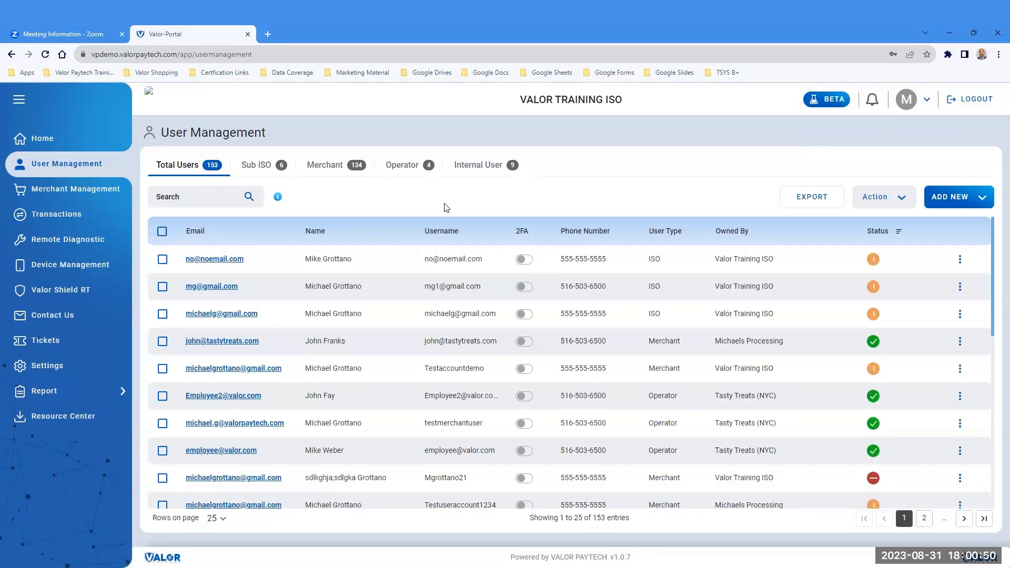
mouse_move(861, 213)
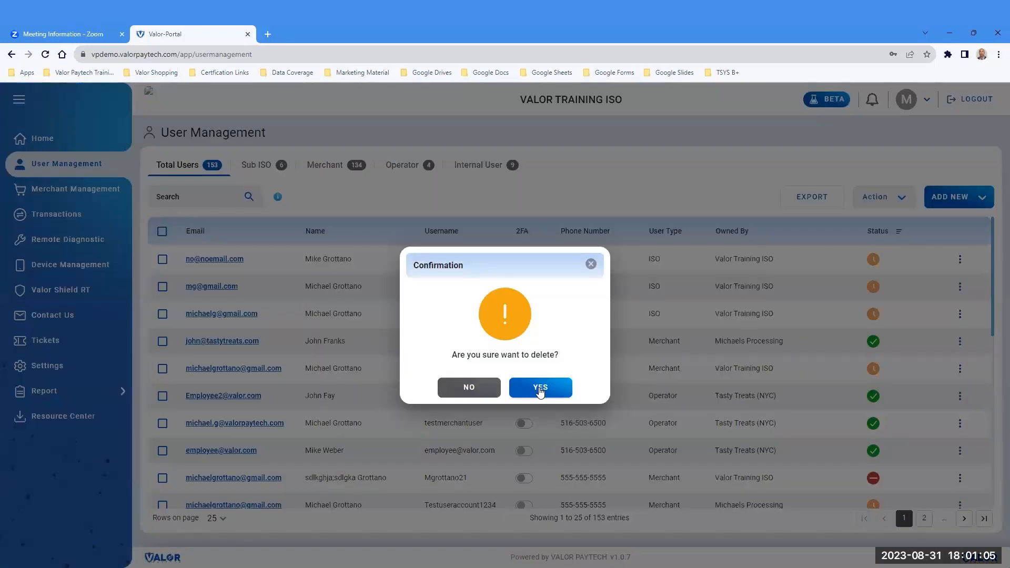
click(540, 387)
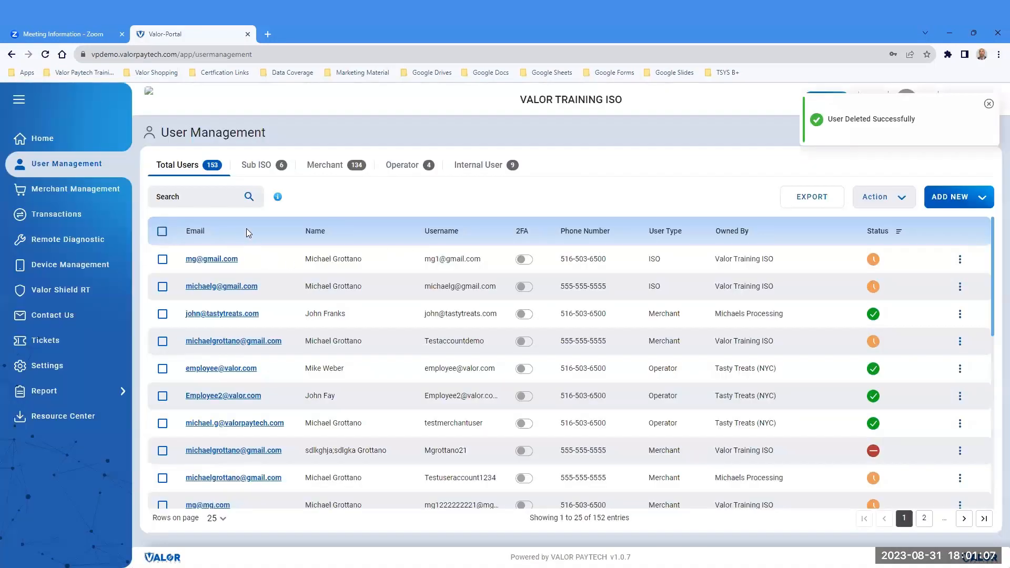